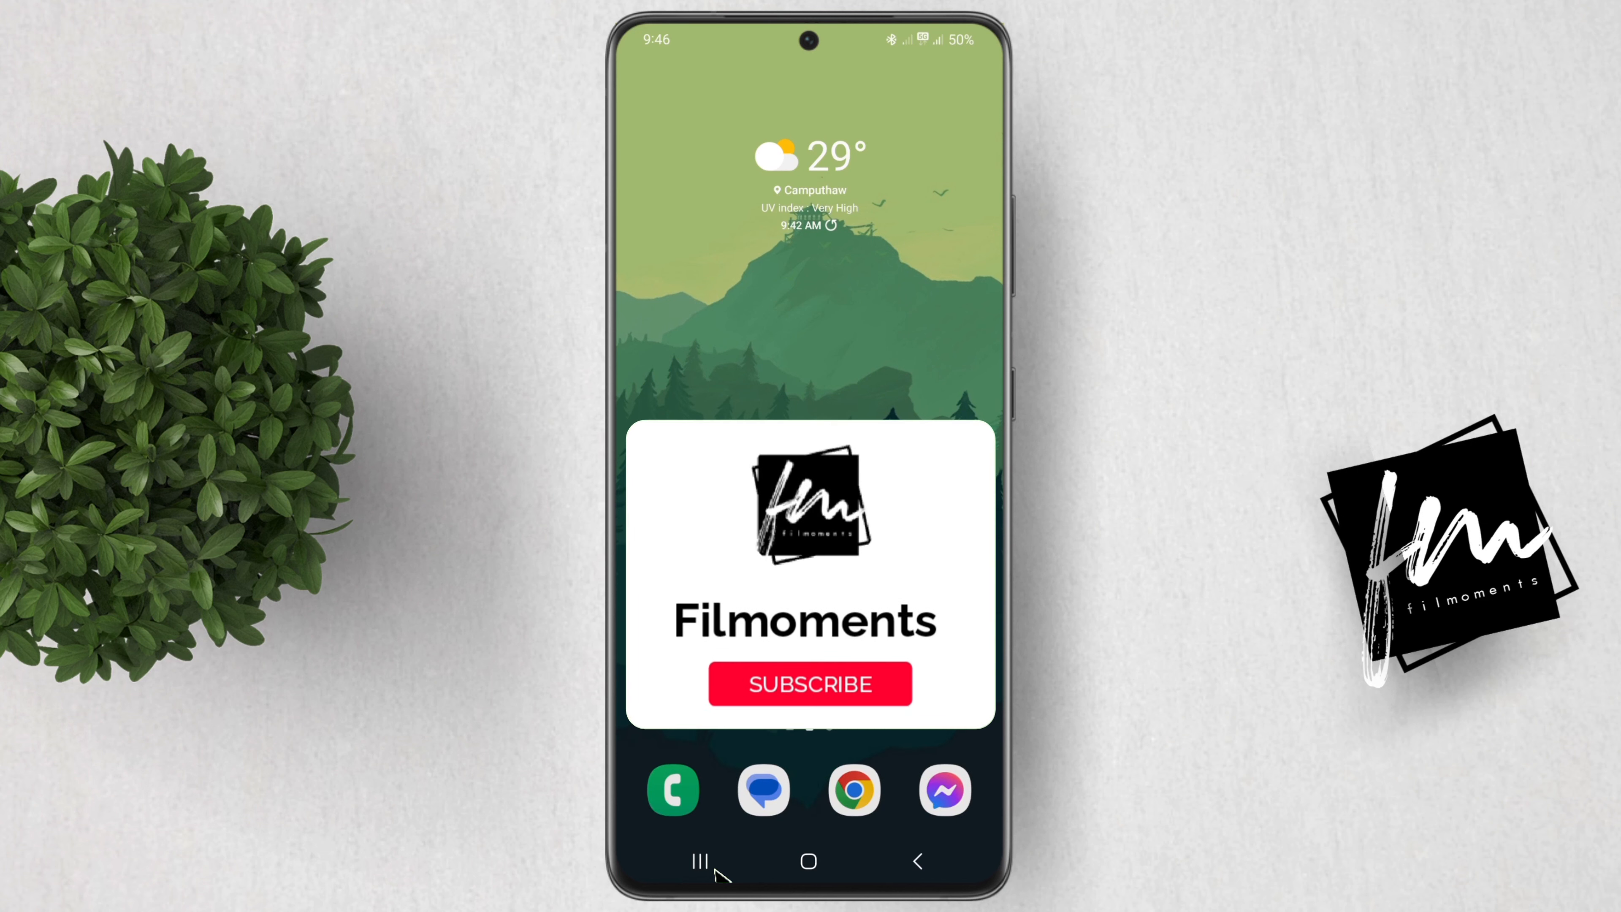
Start a Filmoments group post reading 'Announcement!' with an @ mention begun below
{"action": "left_click", "coordinate": [809, 683]}
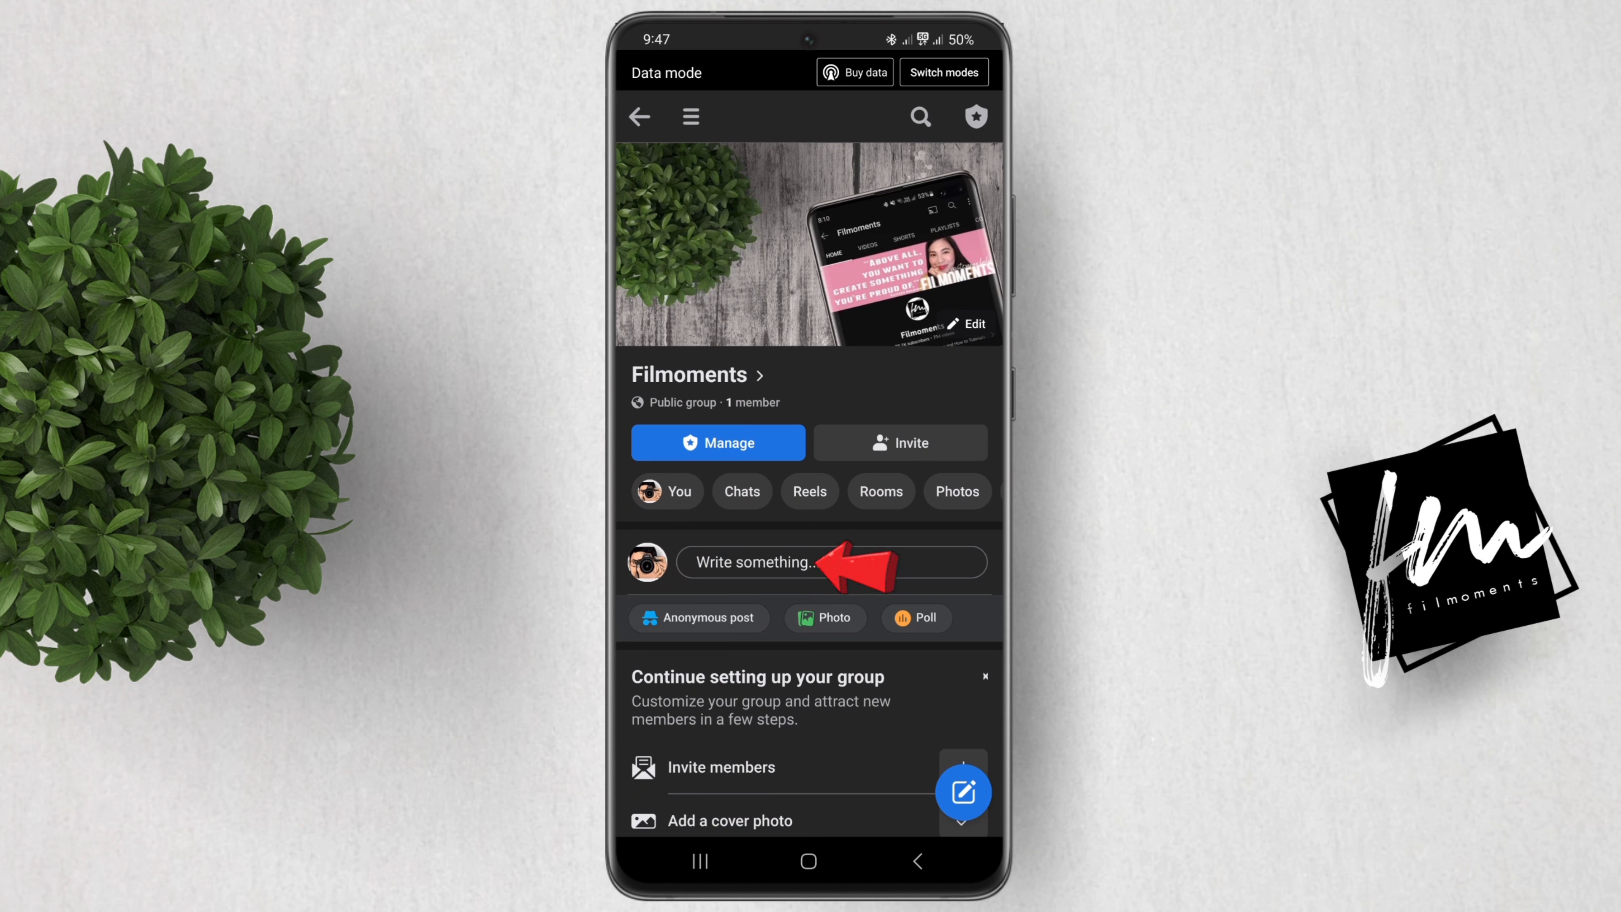
{"action": "type", "text": "Annou"}
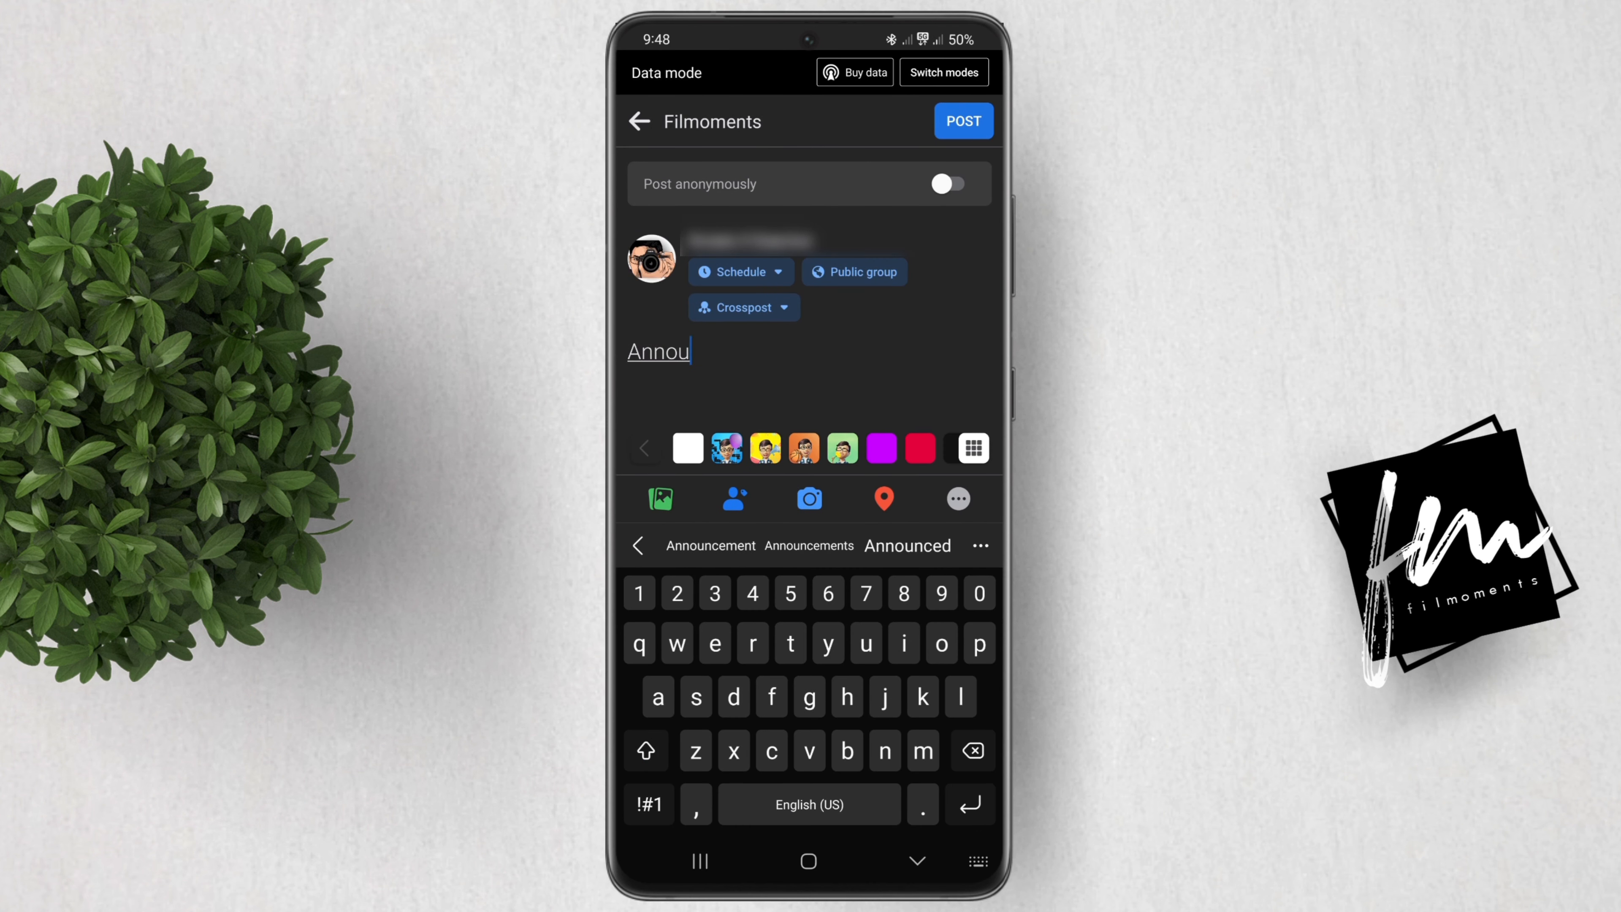
{"action": "type", "text": "Announcement!"}
{"action": "type", "text": "@"}
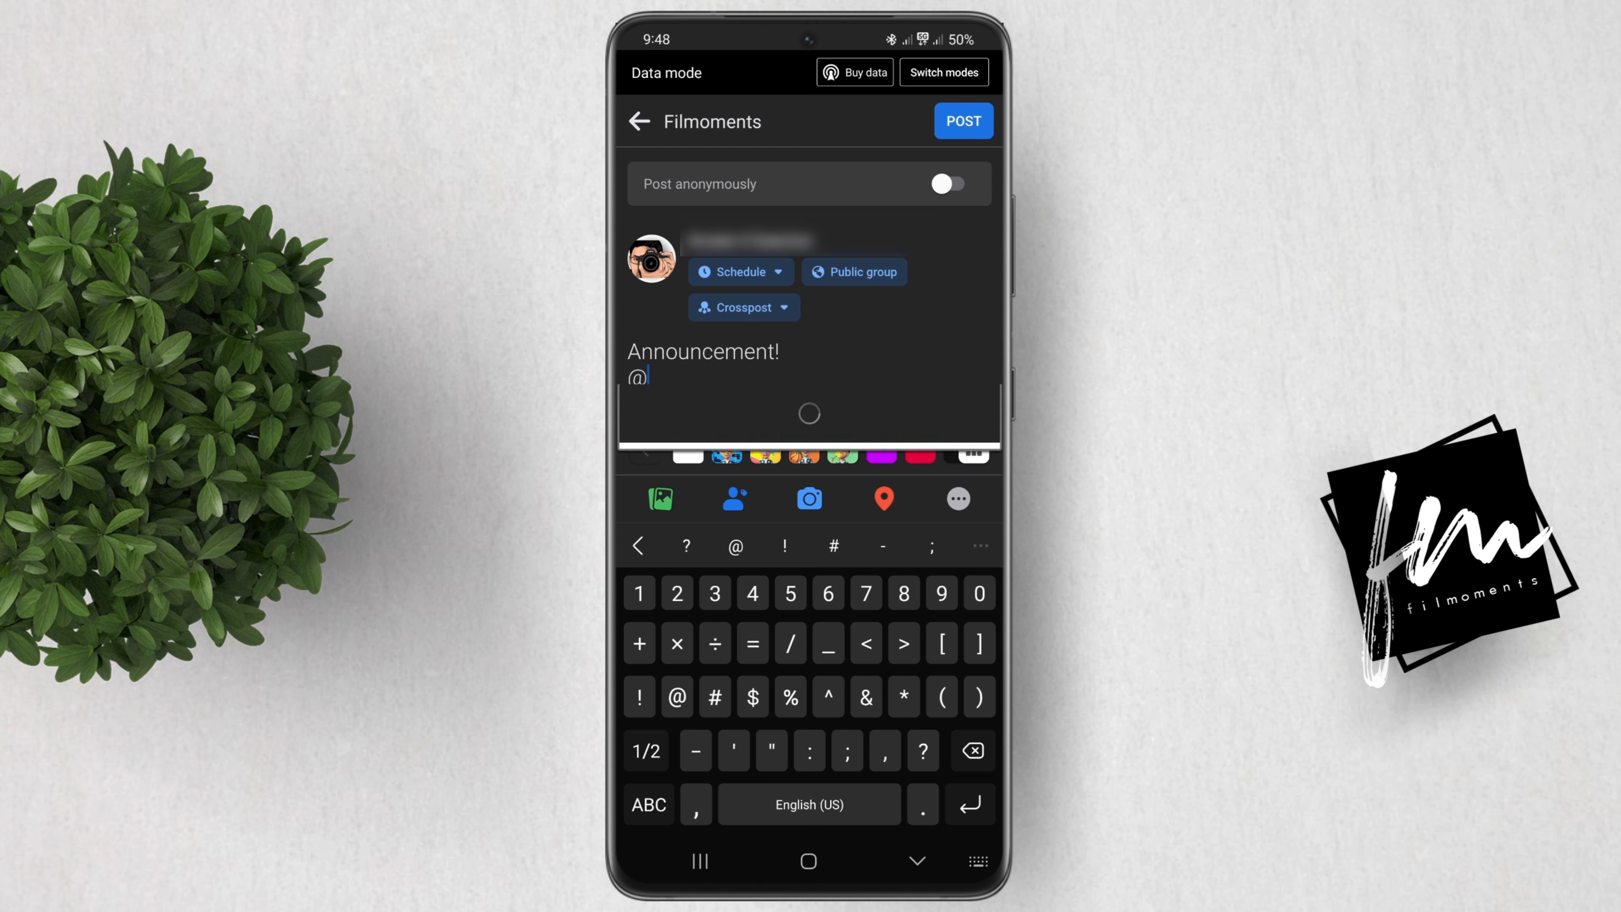
{"action": "type", "text": "E"}
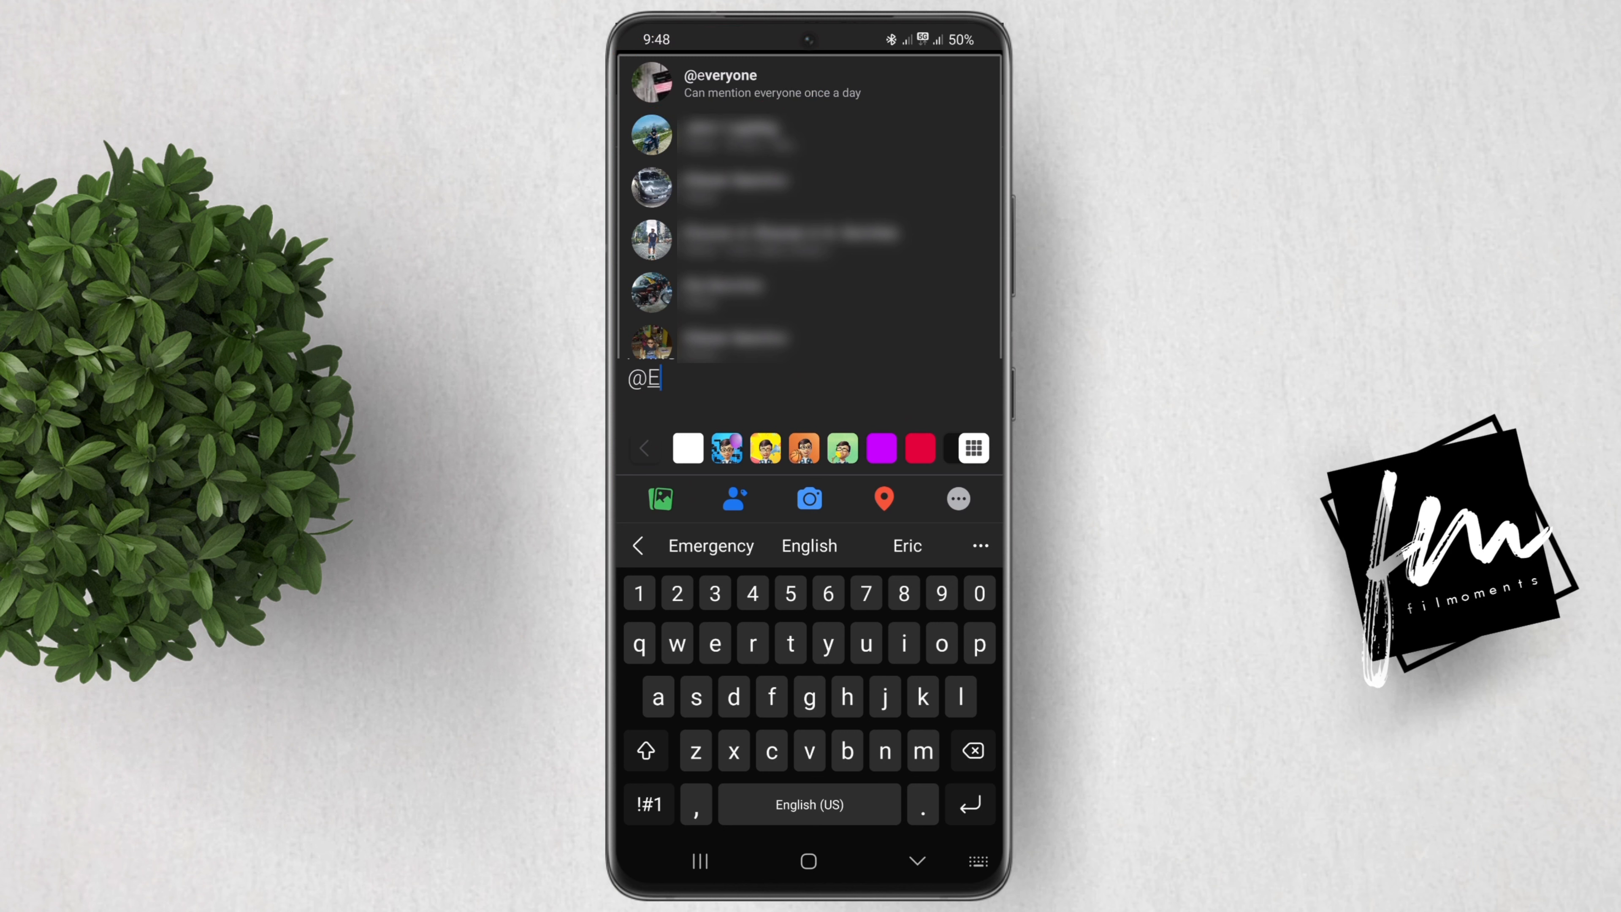
{"action": "left_click", "coordinate": [720, 82]}
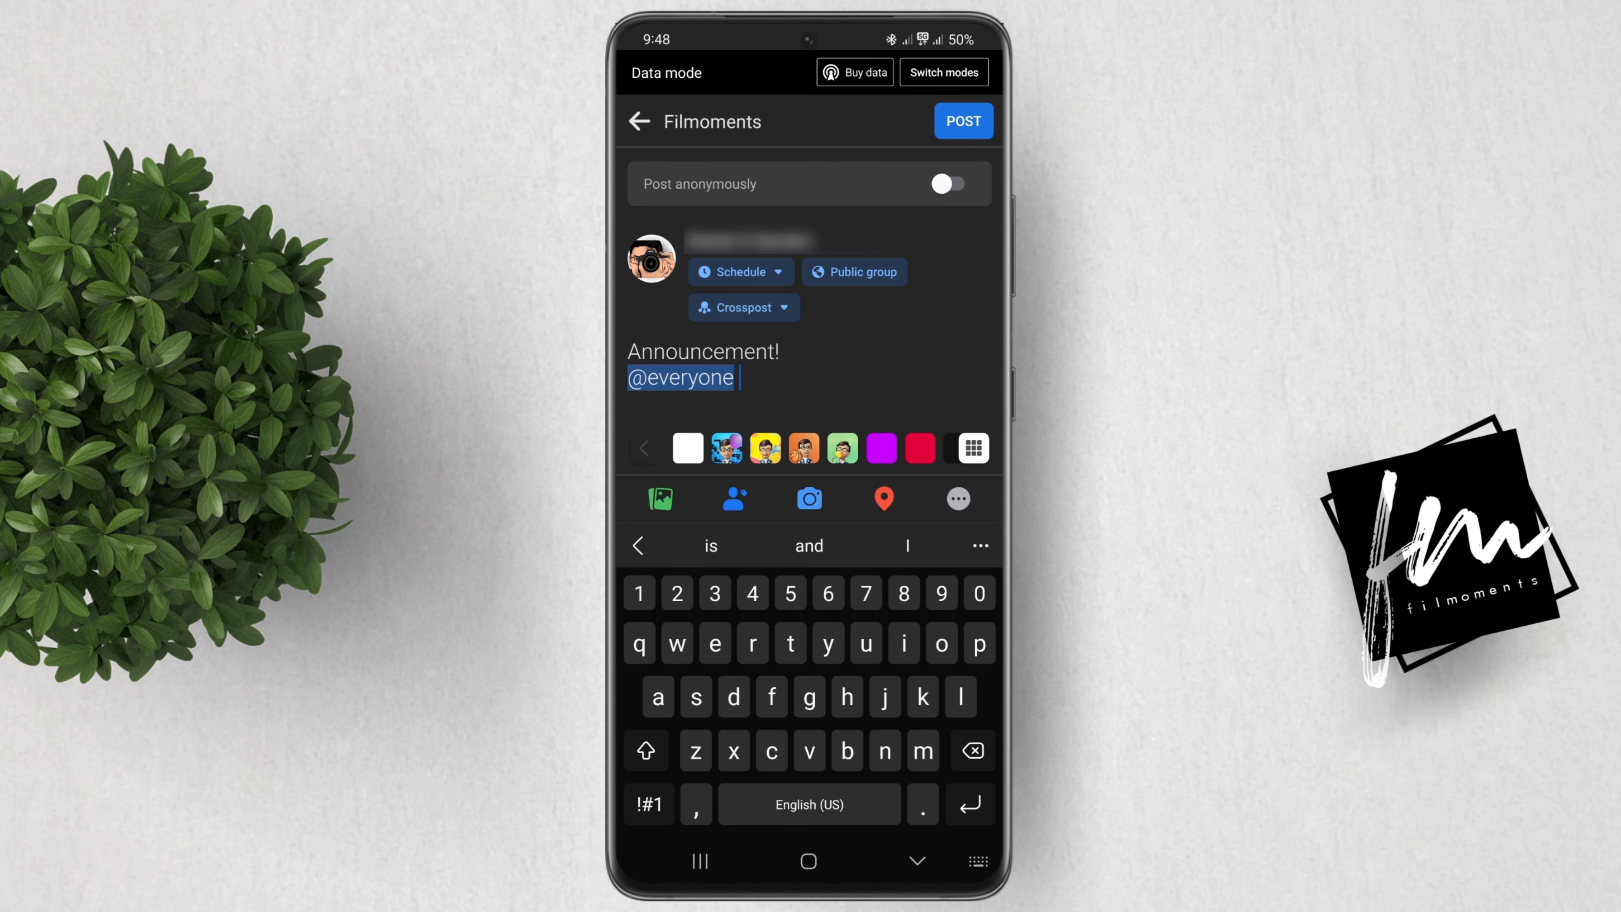